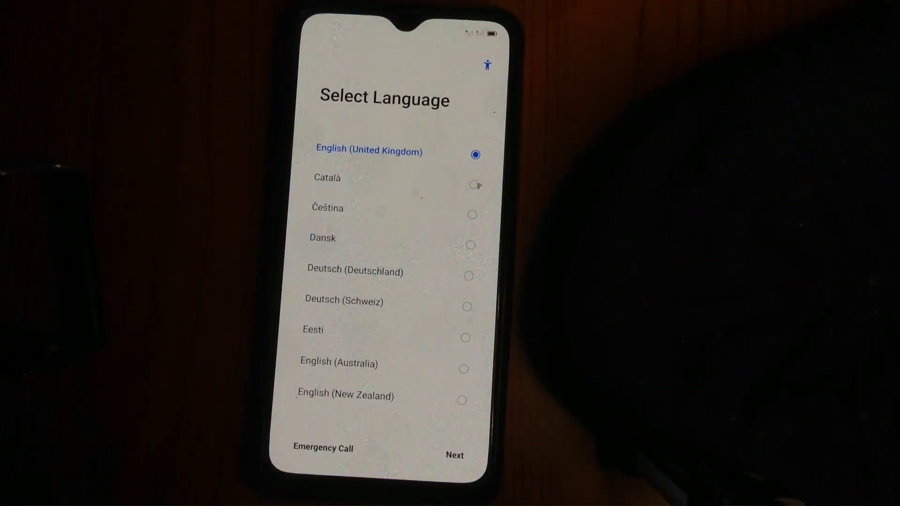
# Step: Keep English (United Kingdom), skip mobile data, Google sign-in and the lock screen password
pyautogui.click(454, 455)
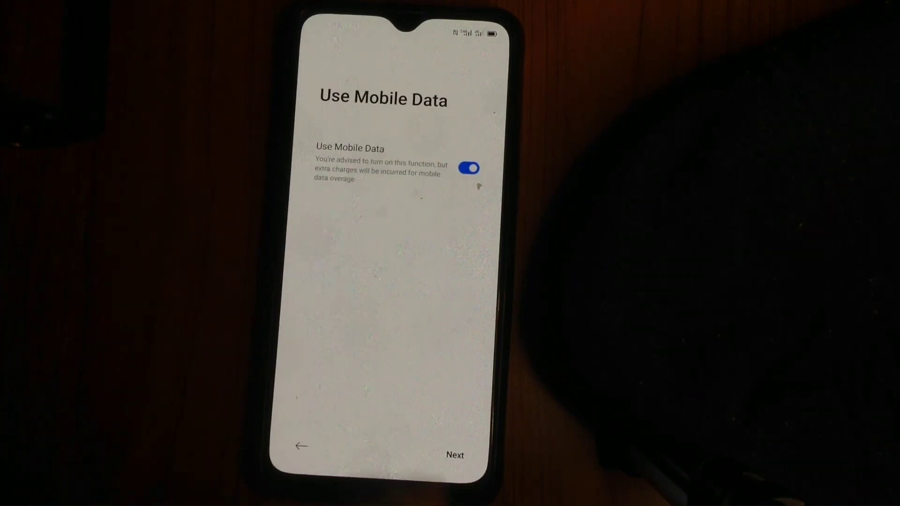
pyautogui.click(454, 455)
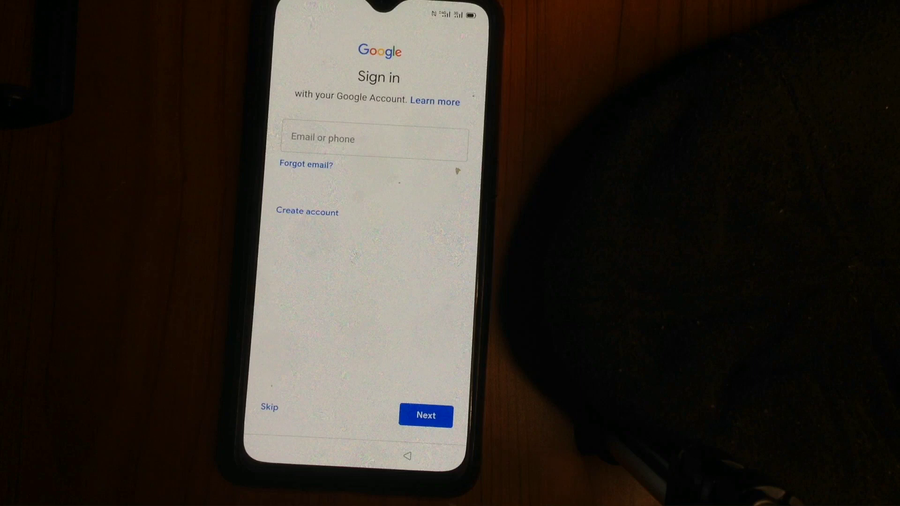
pyautogui.click(268, 406)
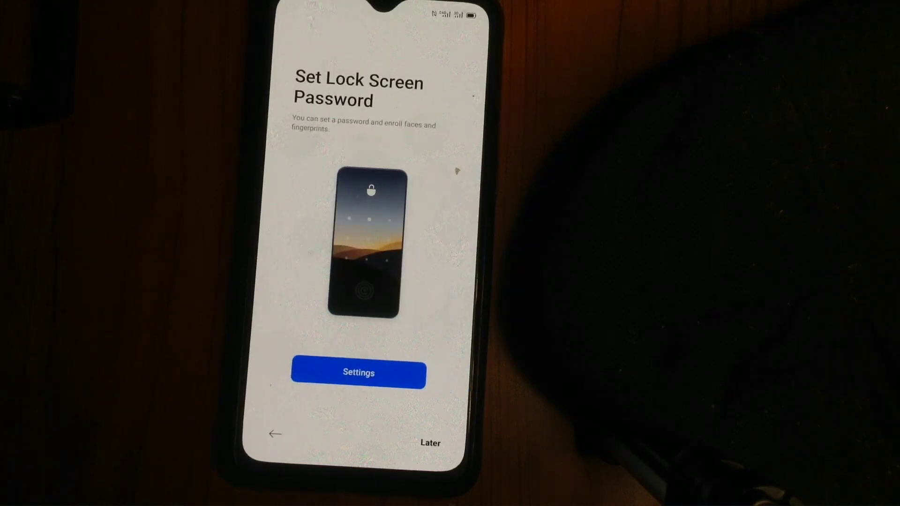
pyautogui.click(431, 442)
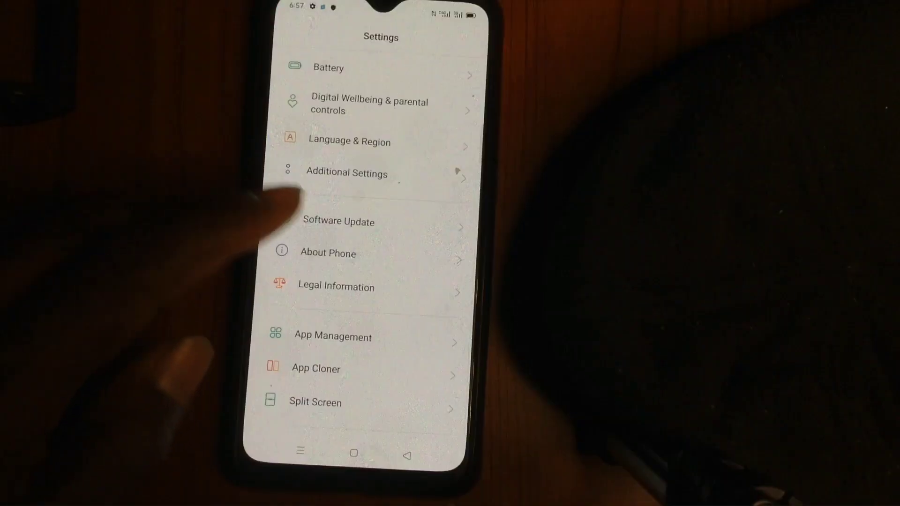
# Step: Erase all data from Additional Settings and return to the Welcome setup screen
pyautogui.click(328, 253)
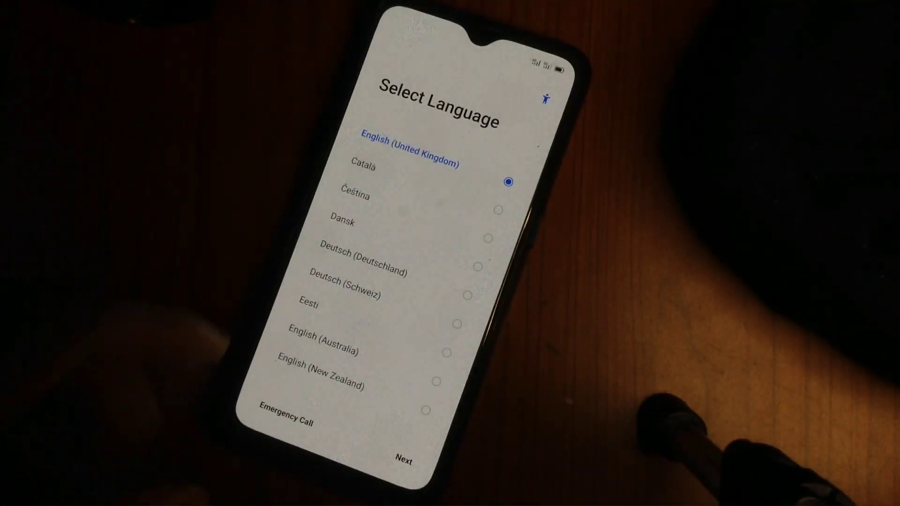
pyautogui.click(404, 459)
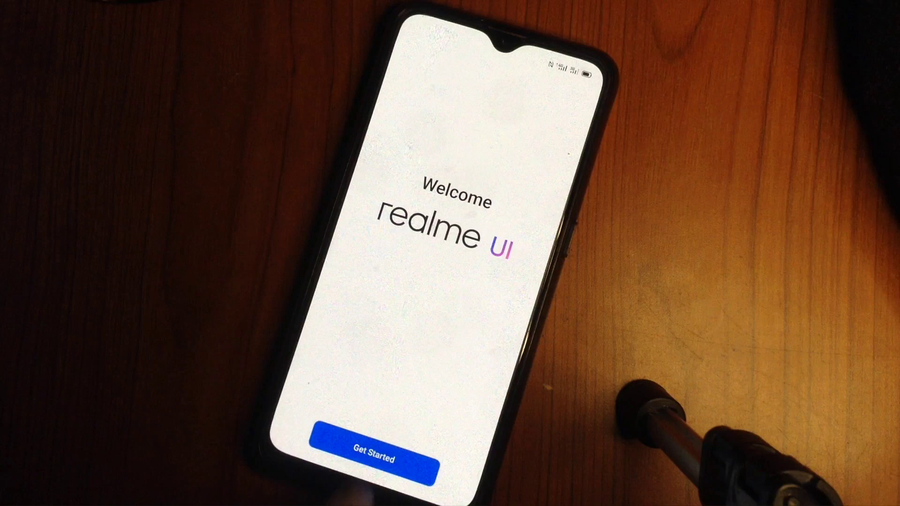